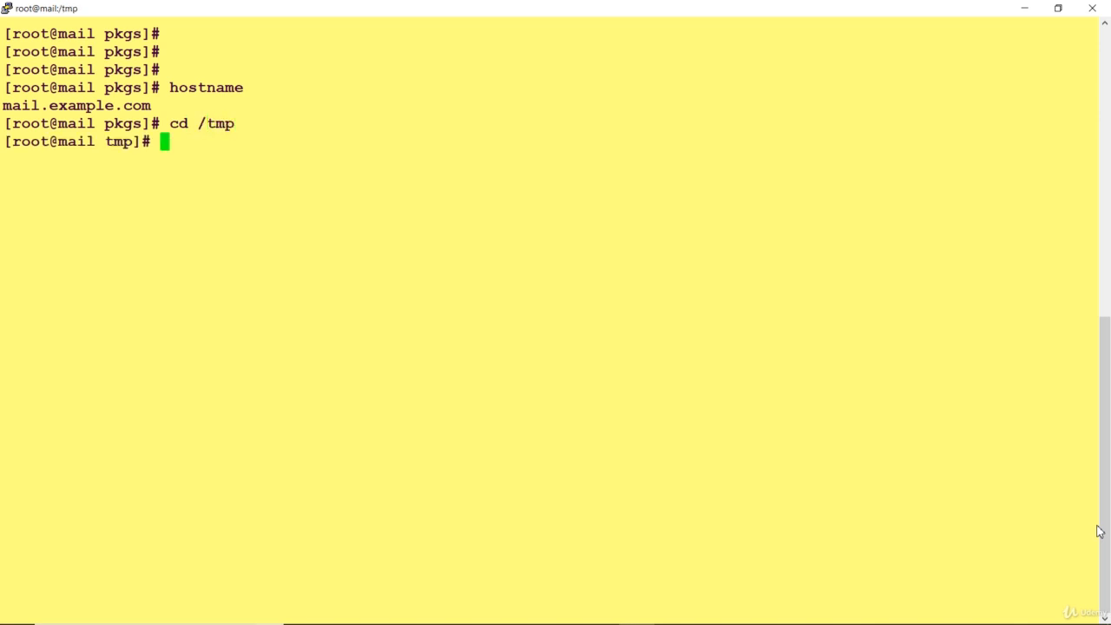
Move to /tmp and create the file john with vi
text(to)
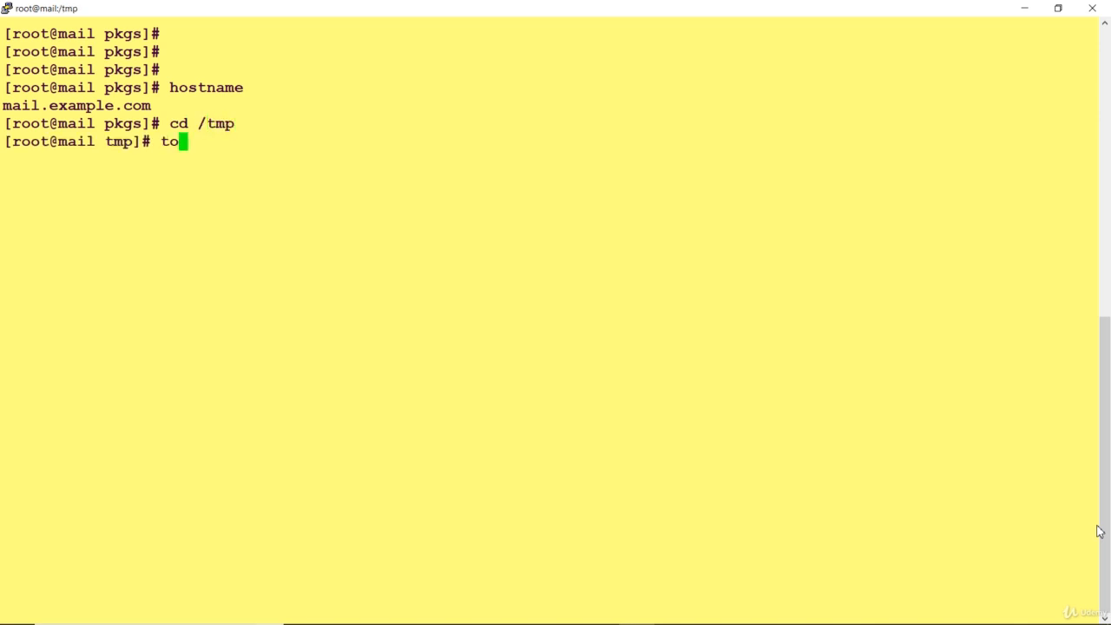
text(vi sc)
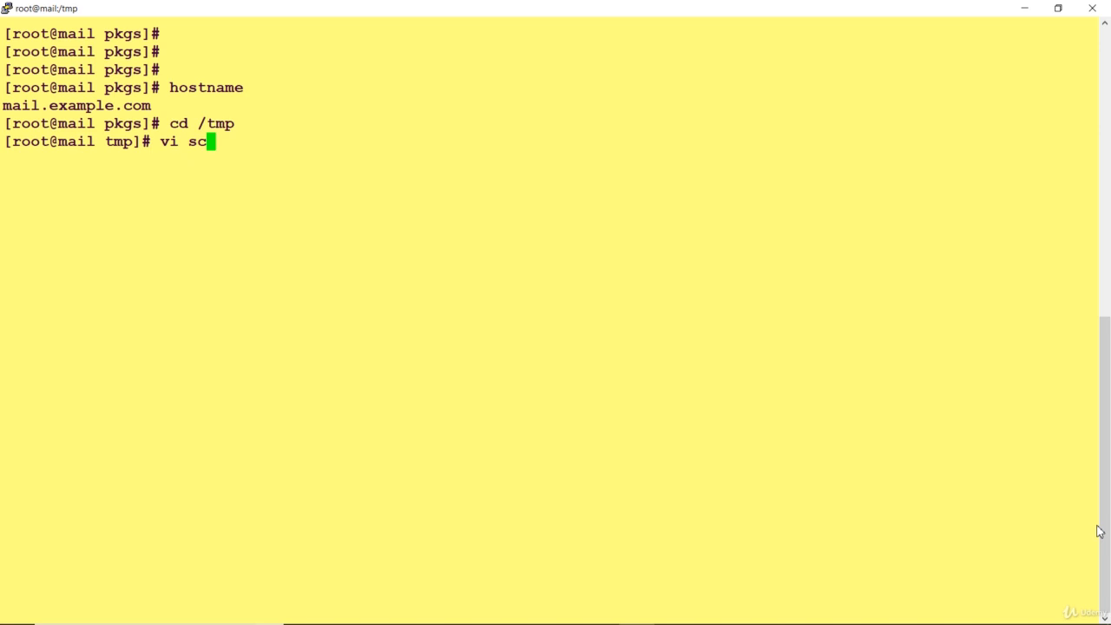
key(BackSpace)
text(john)
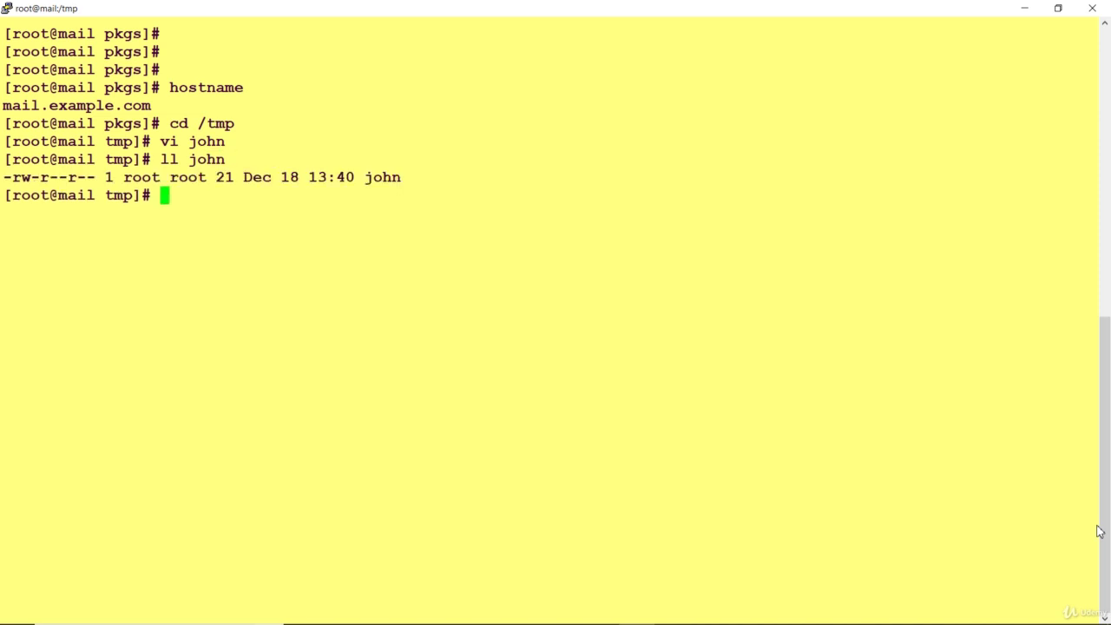
text(scp)
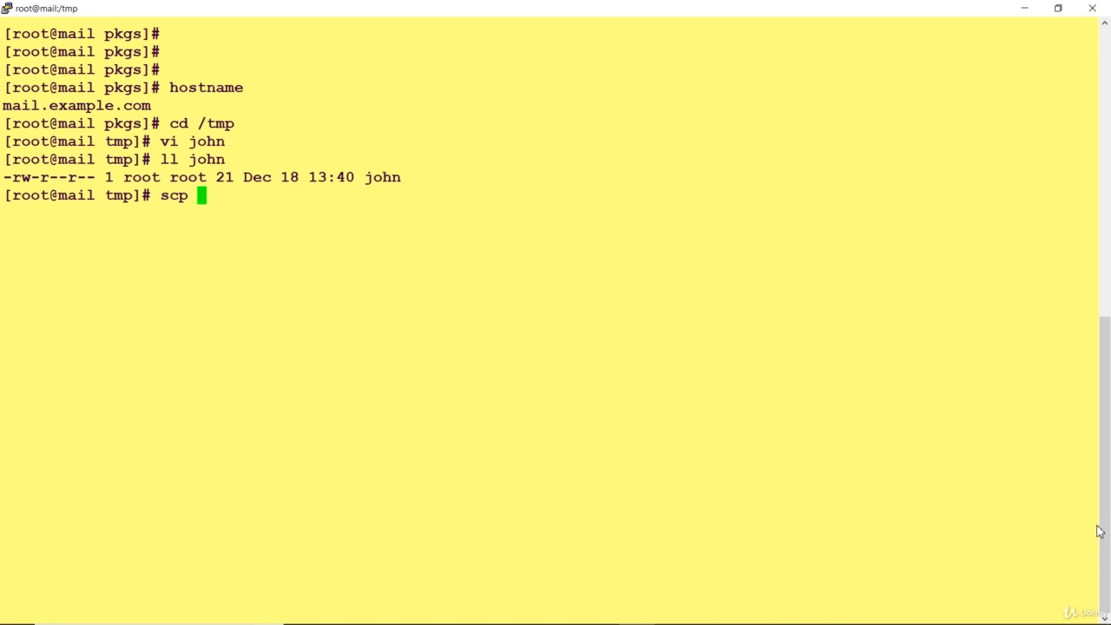
text(john)
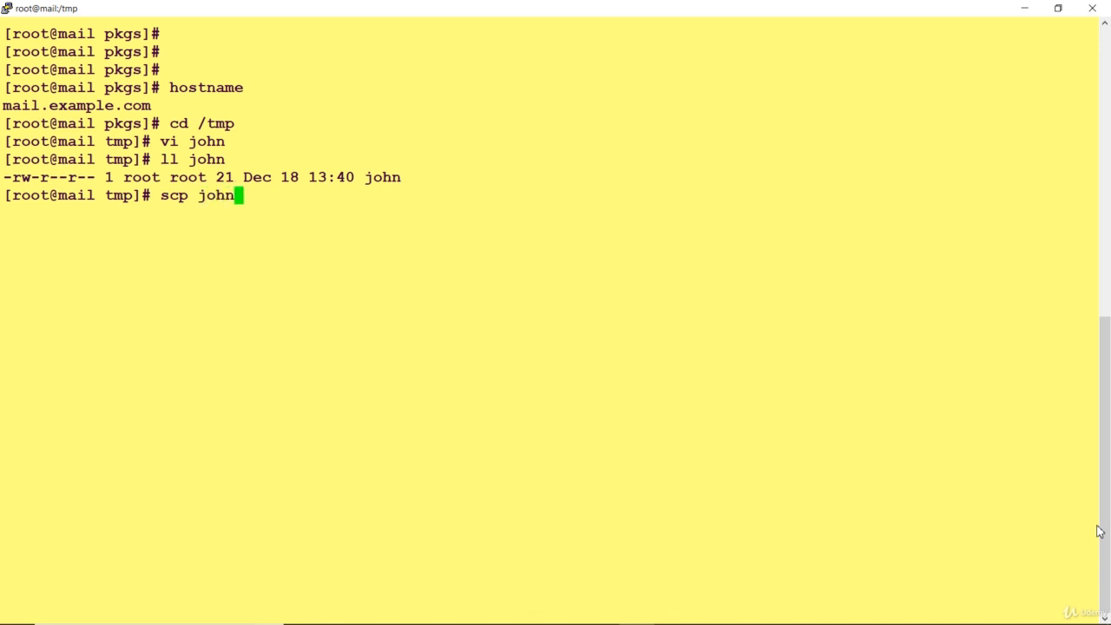
text(" ")
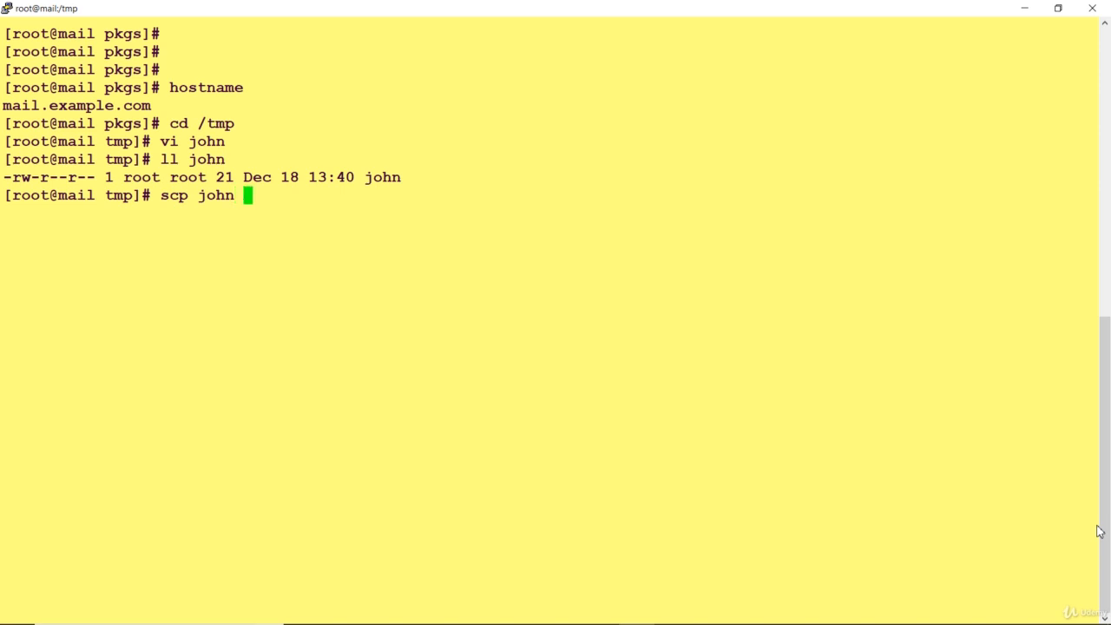
text(192.1)
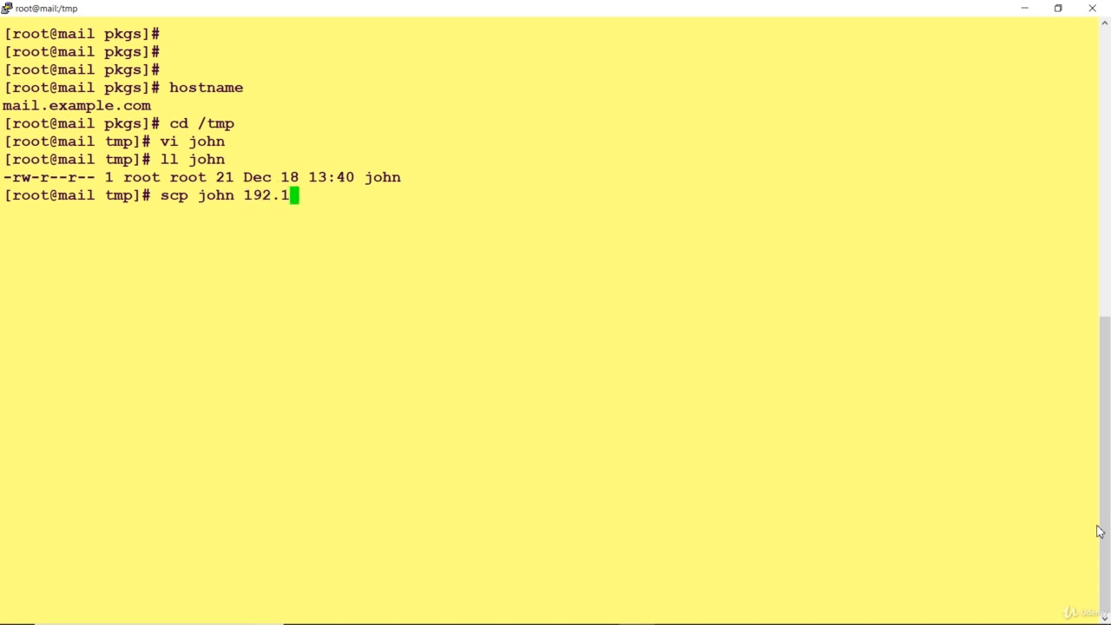
text(68.43.)
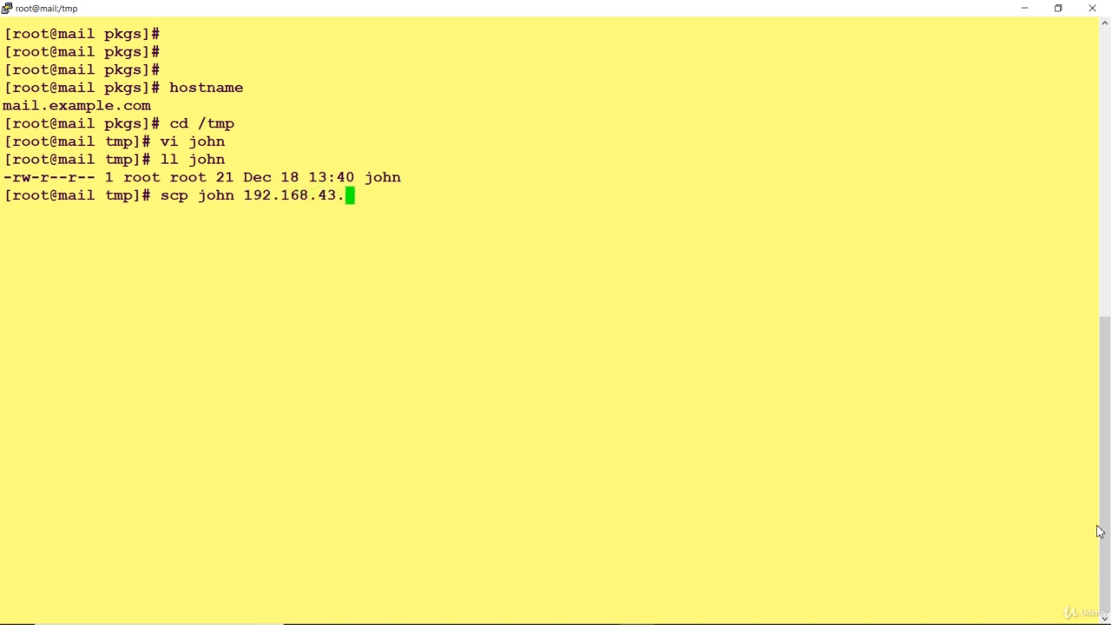
text(13)
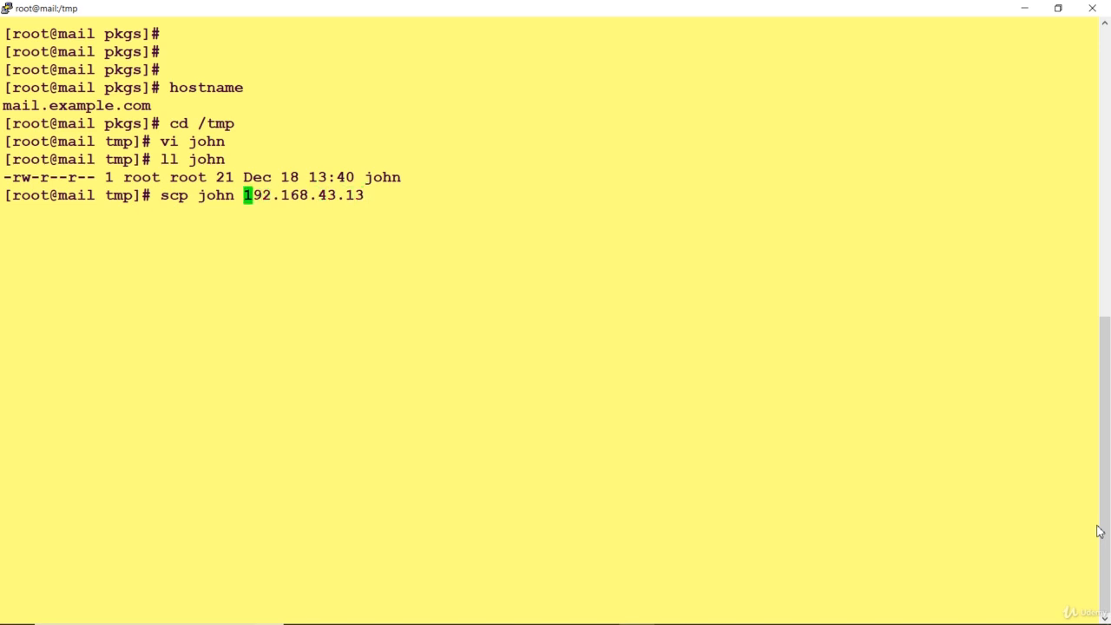
text(root@)
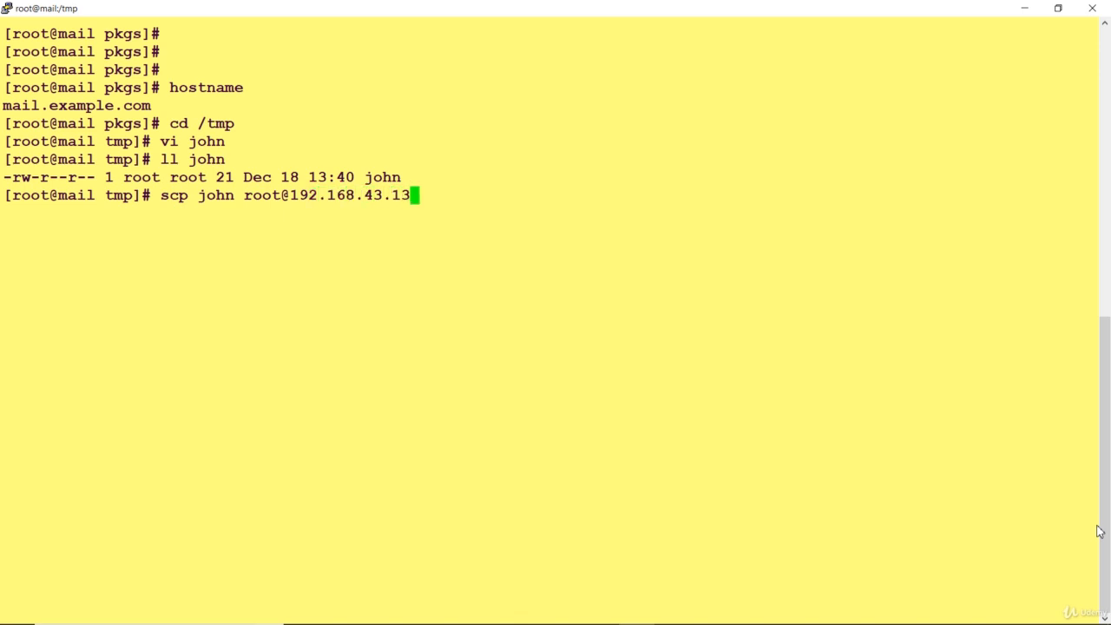
text(:)
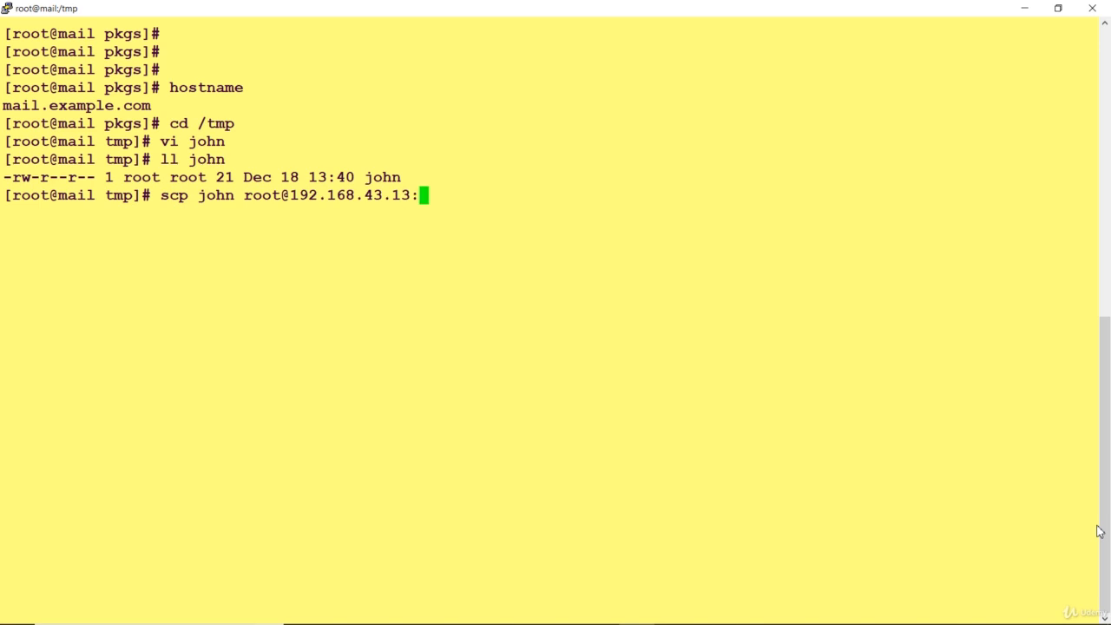
text(/tmp)
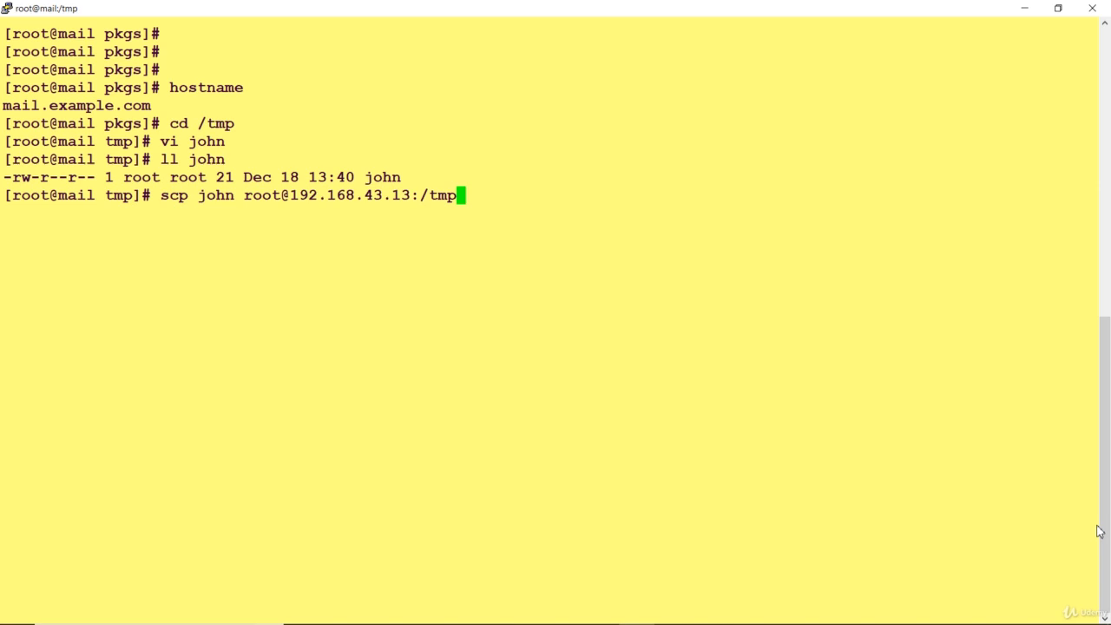
mouse_move(430, 194)
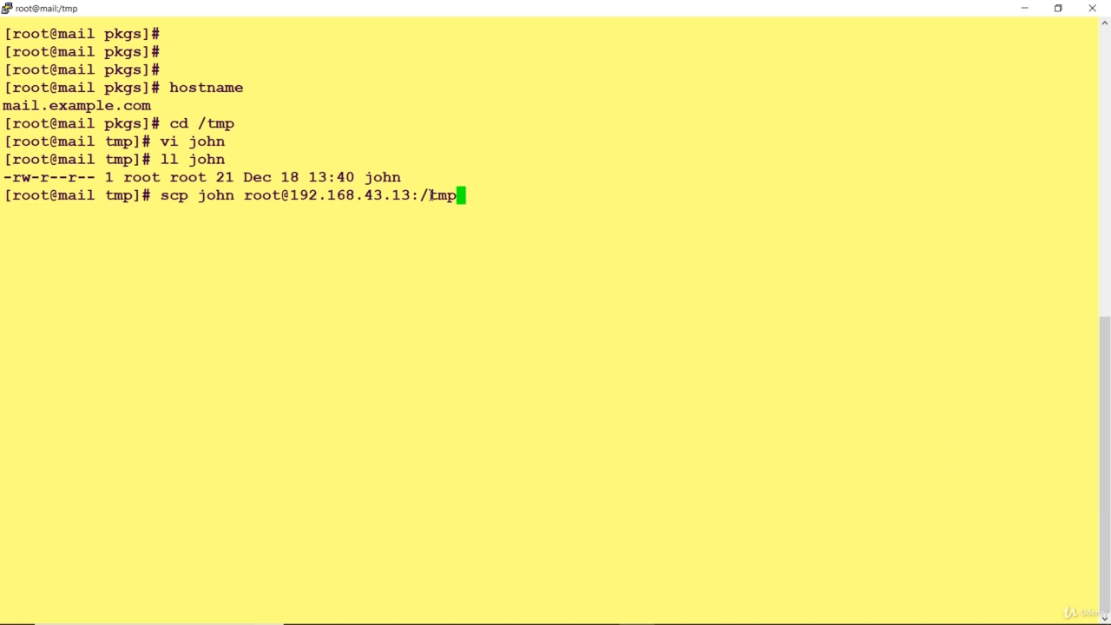
mouse_move(520, 198)
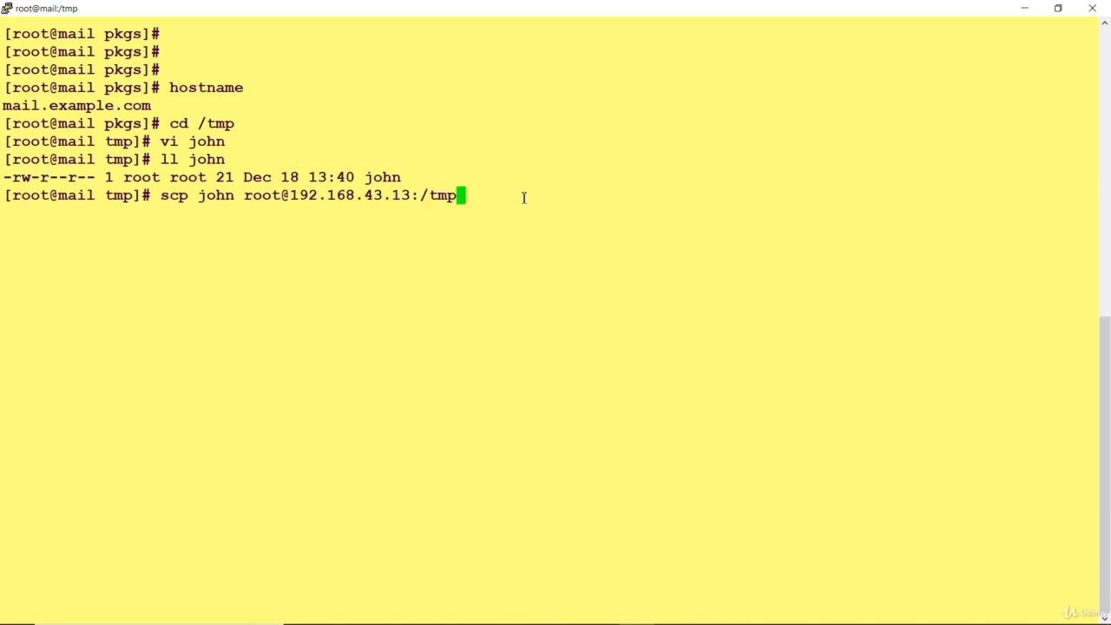
key(Return)
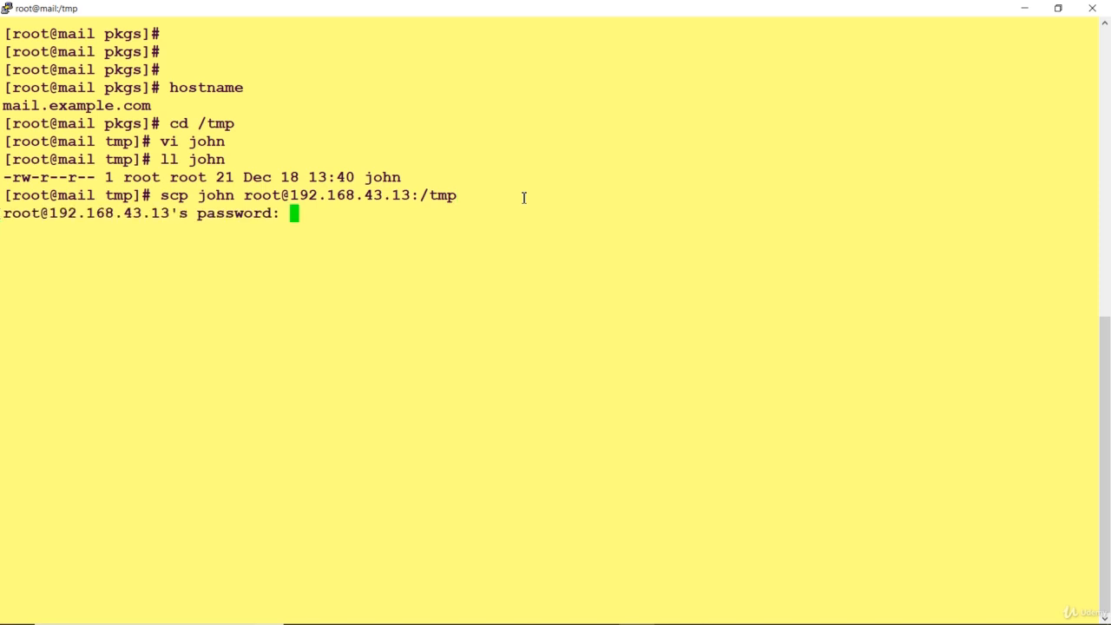
mouse_move(364, 194)
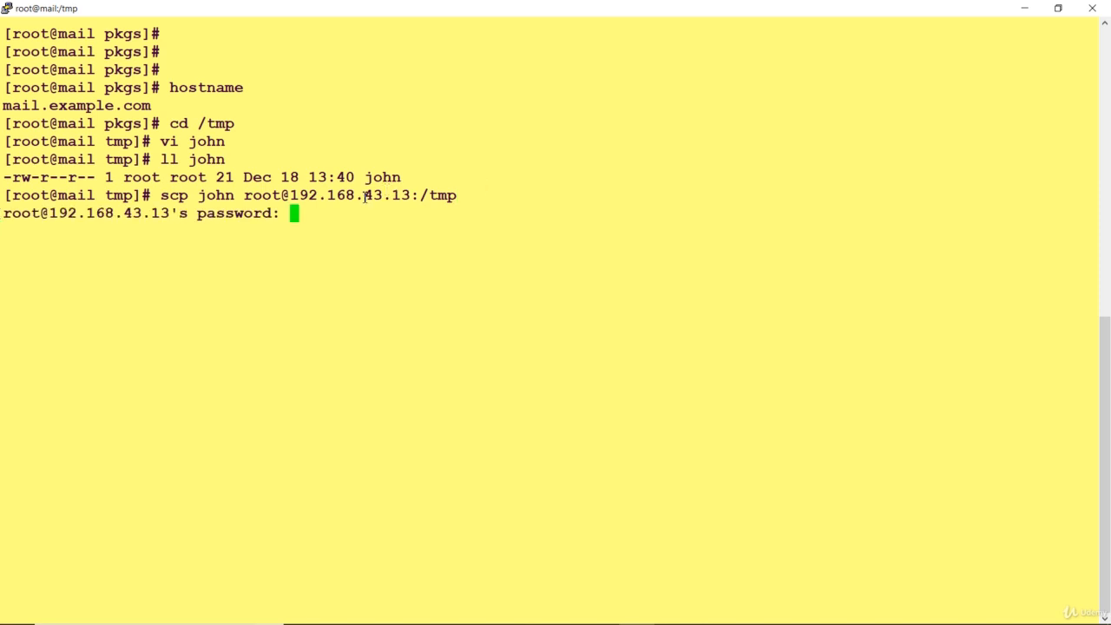
mouse_move(437, 222)
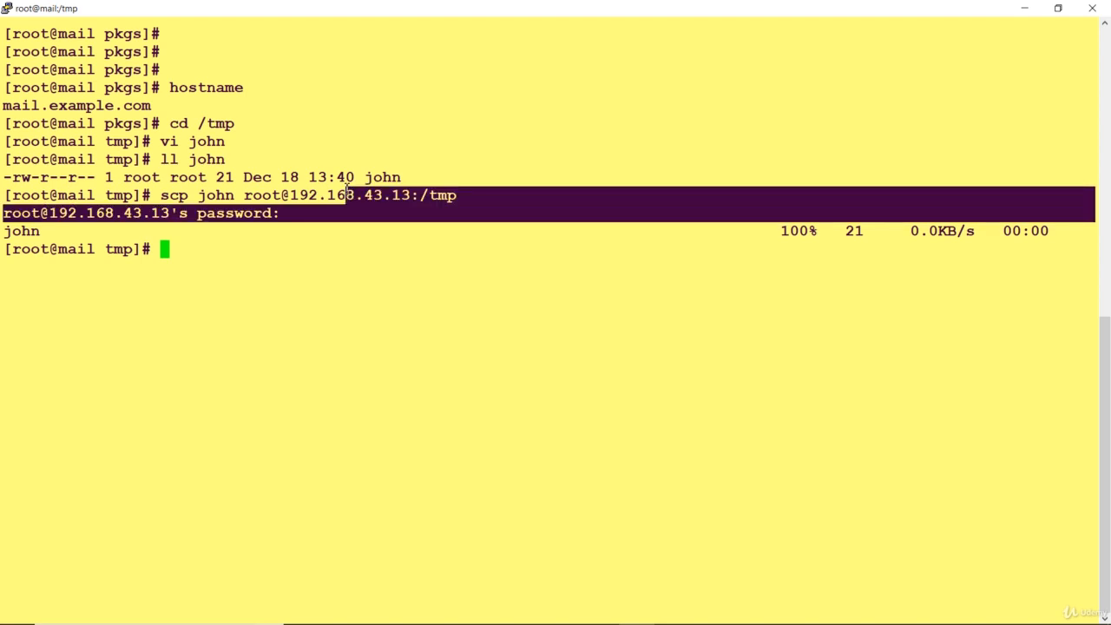
double_click(260, 194)
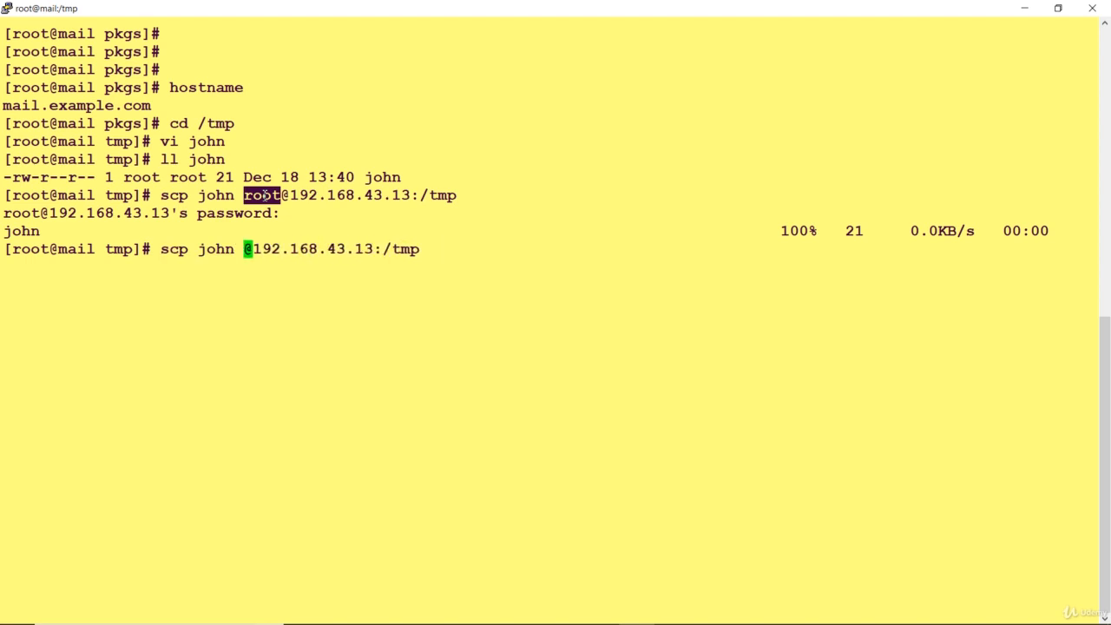
text(sverma)
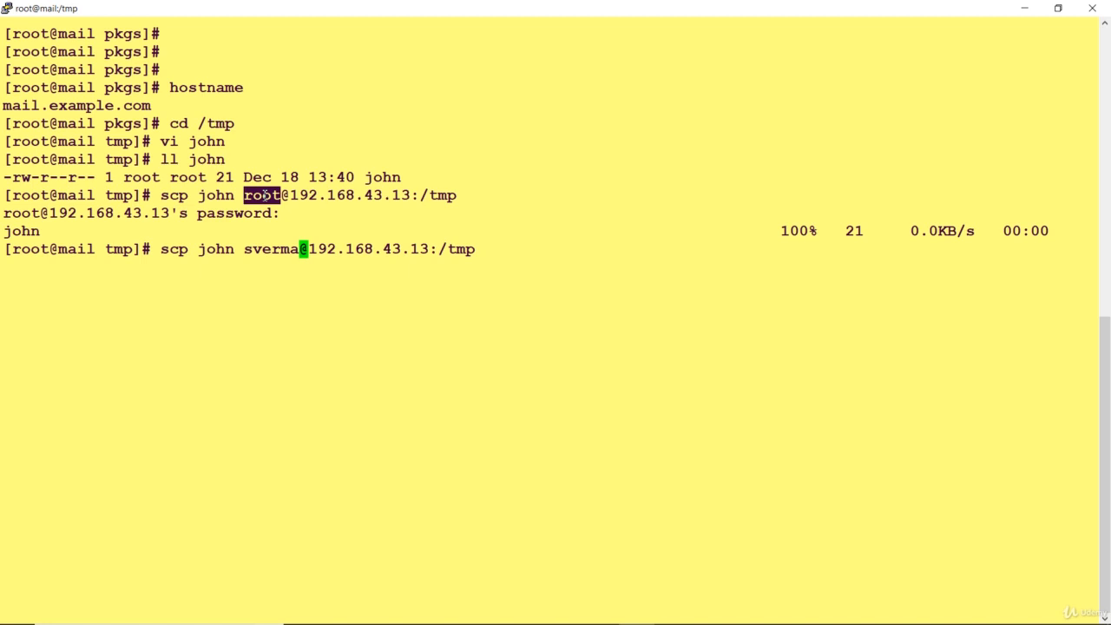
key(ctrl+c)
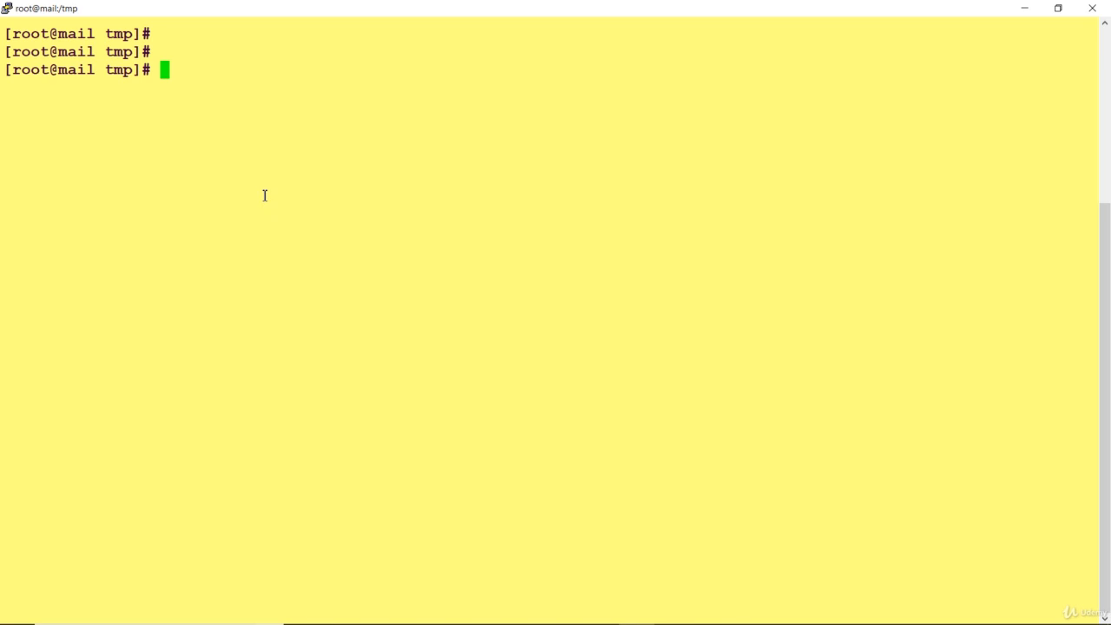
List /tmp, make directory abcd and change into it
text(ll)
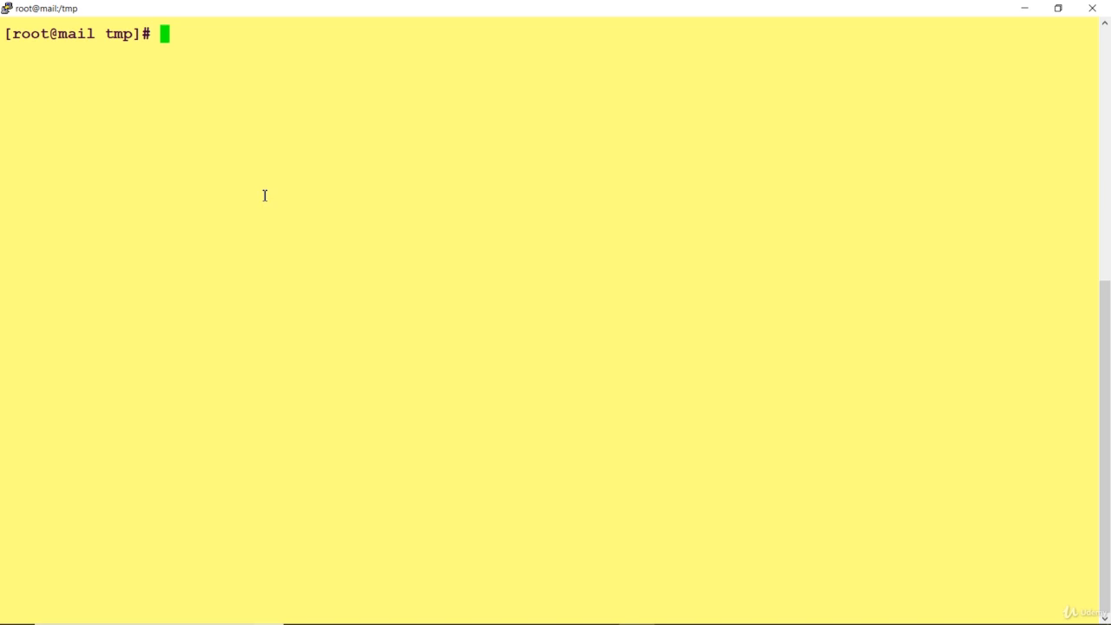
text(mkdir)
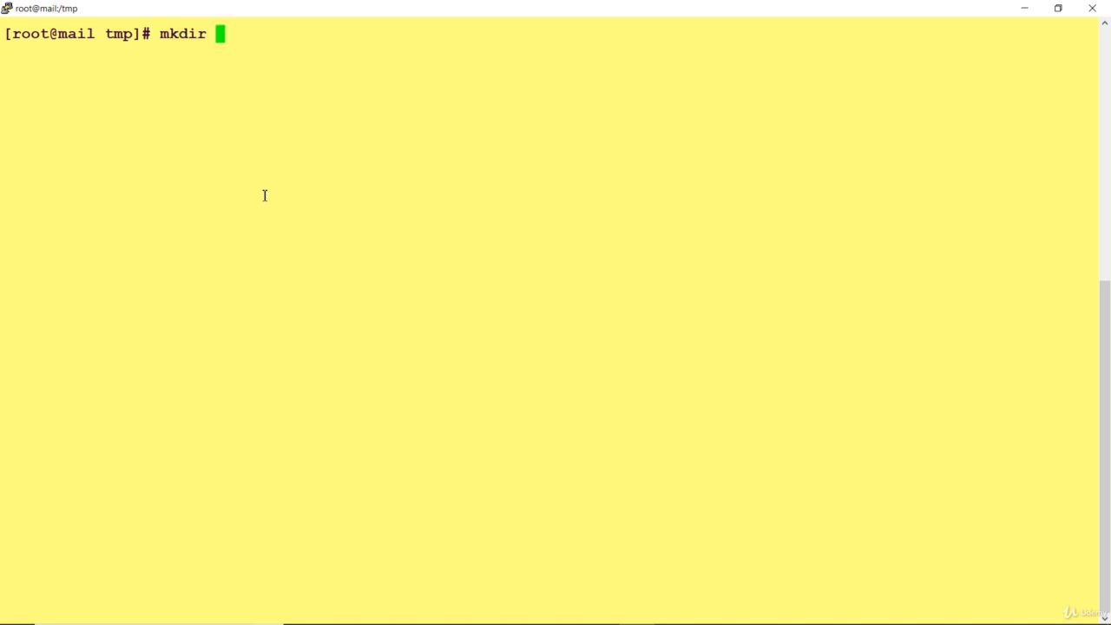
text(abcdc)
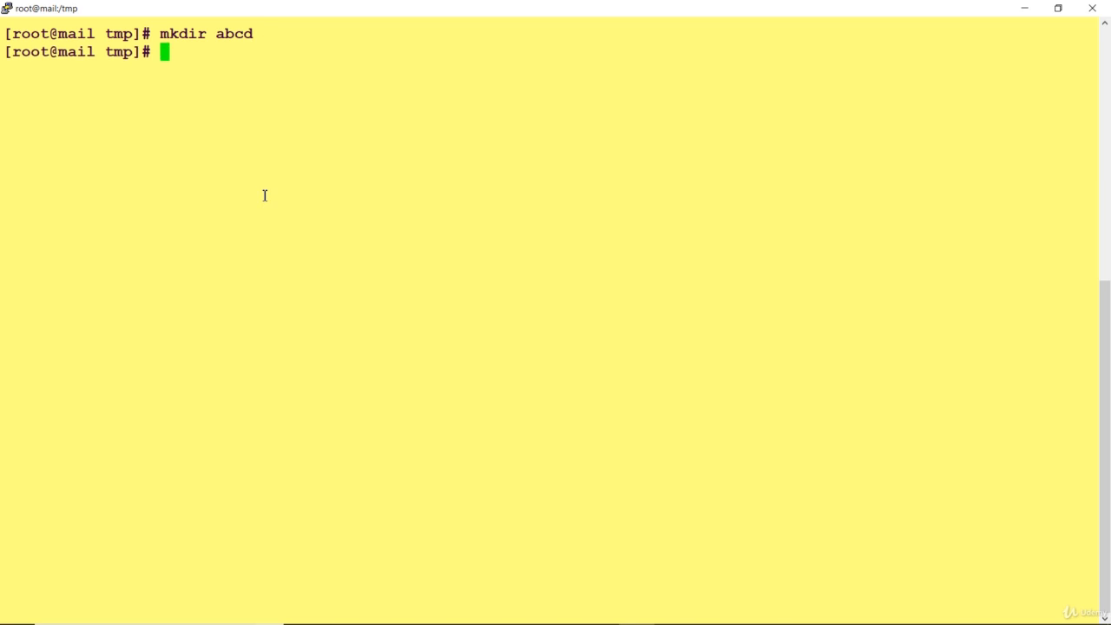
text(cd abcd)
text(ll)
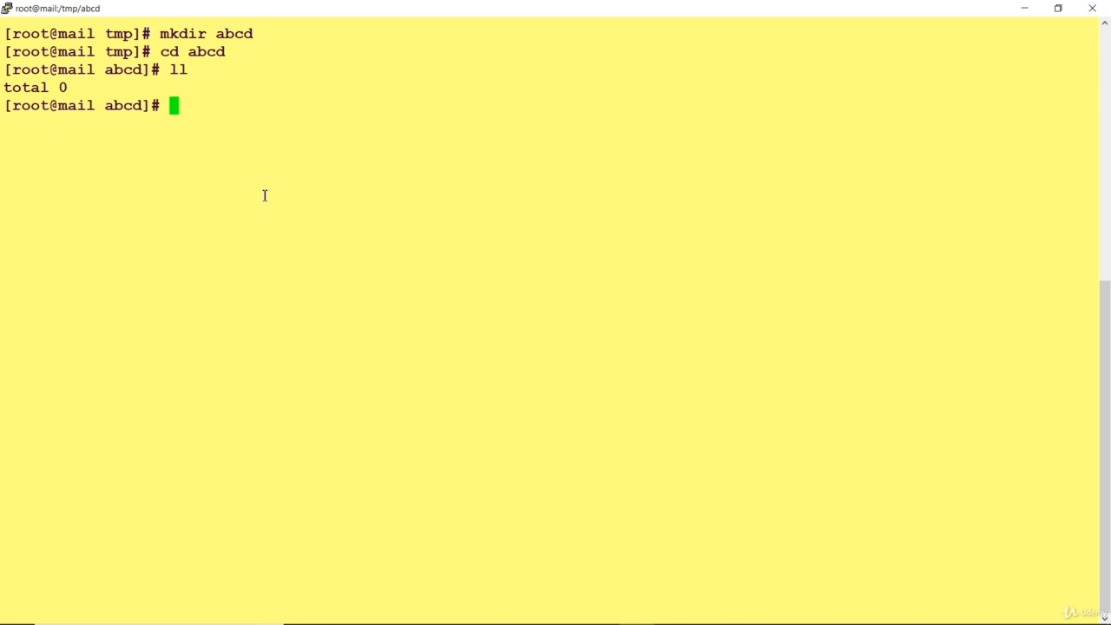
text(ssh 192)
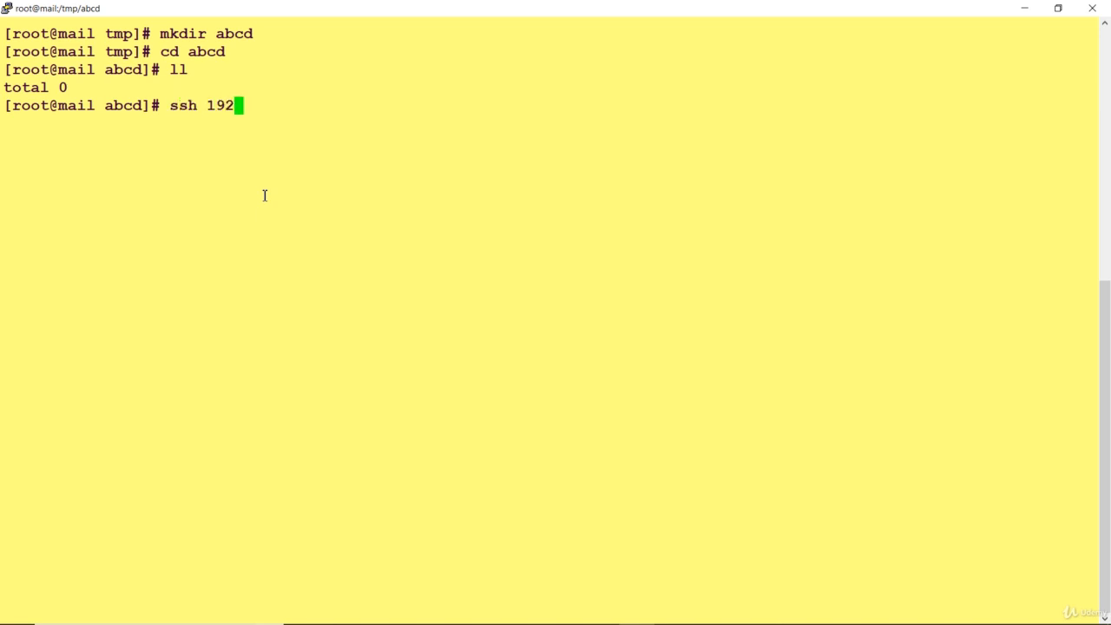
SSH into 192.168.43.13, check /tmp for john, and exit back to the mail server
text(.168.43.13)
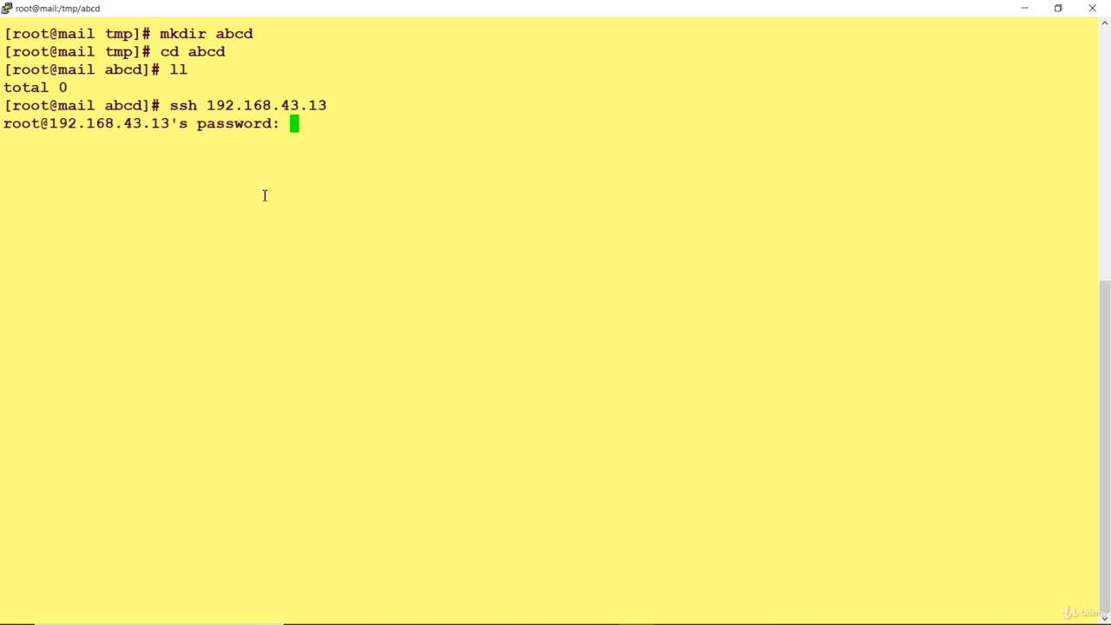
key(Enter)
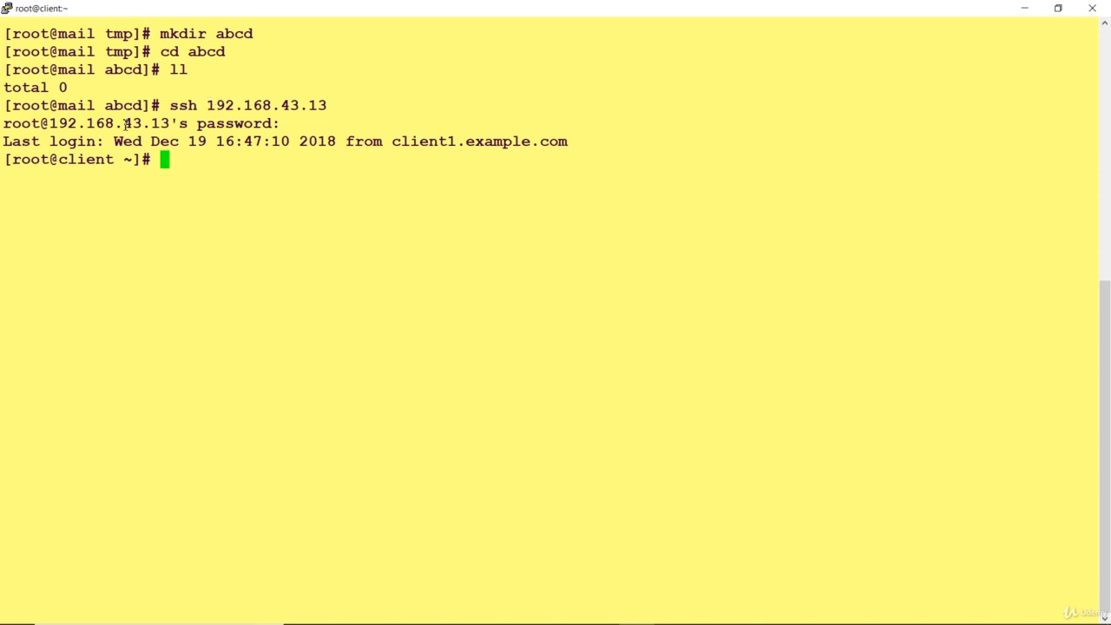
double_click(28, 107)
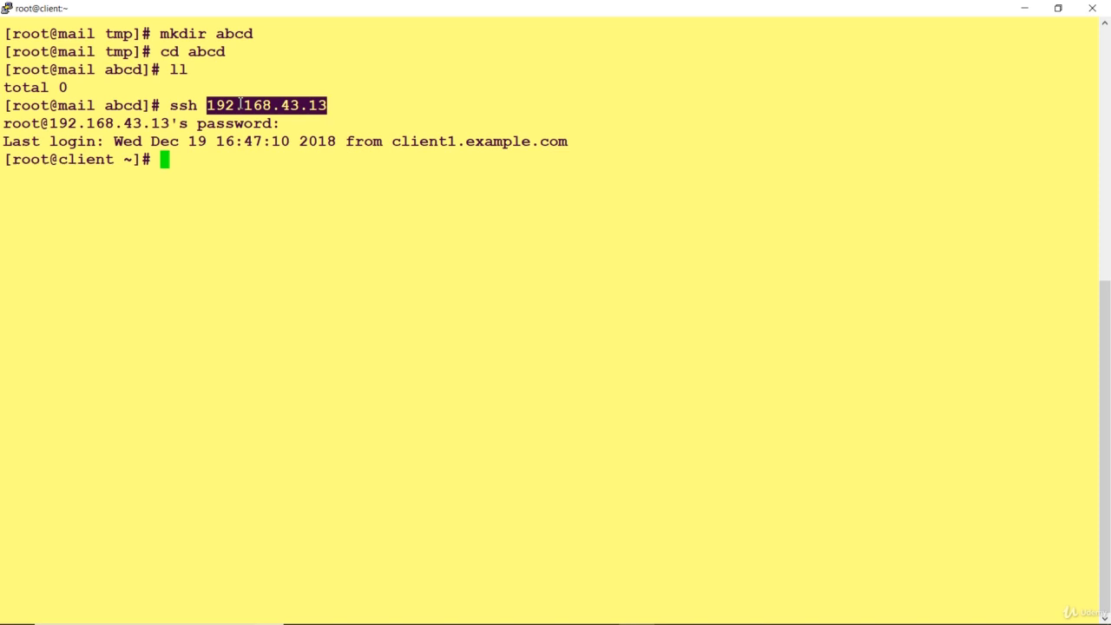
text(cd /tmp)
text(ll john)
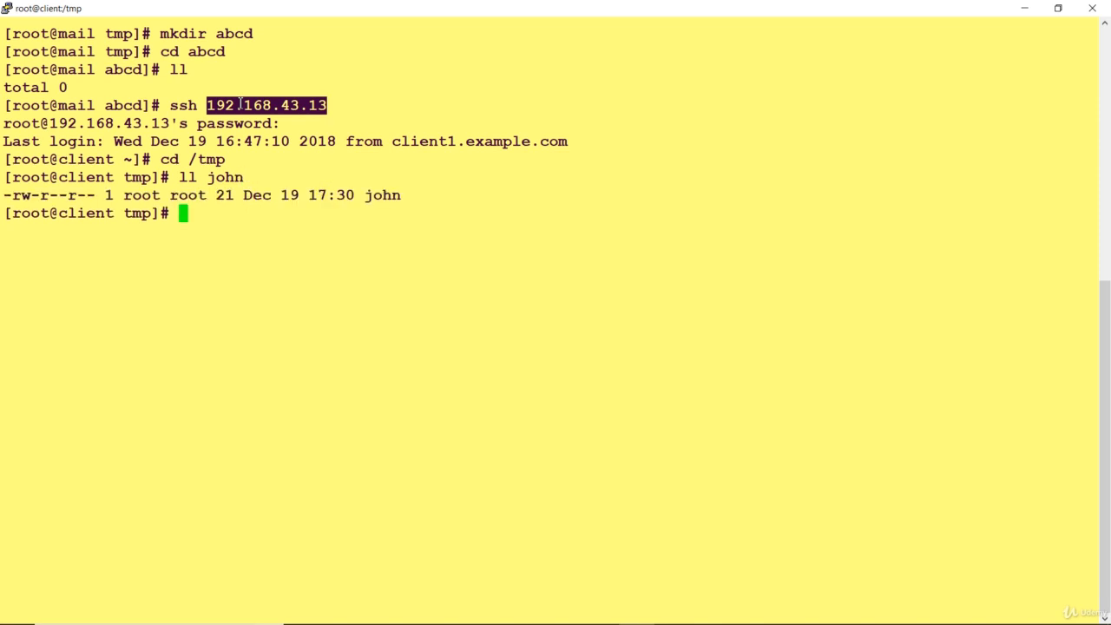
text(exit)
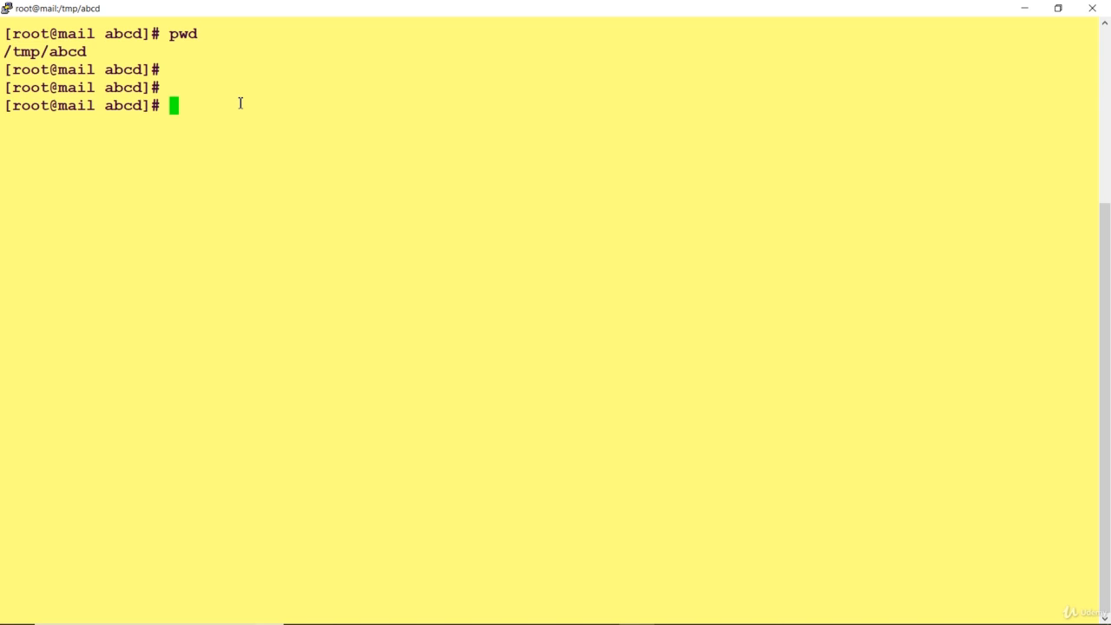
Pull 192.168.43.13:/tmp/john into the current directory with scp and the password
text(scp)
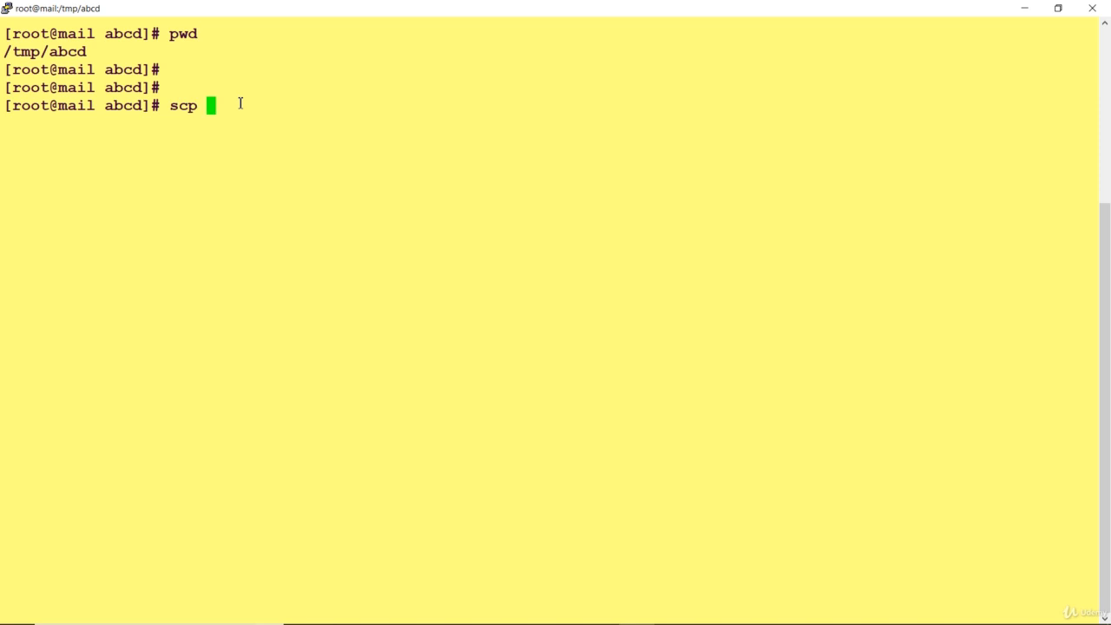
text(192.168.43.13)
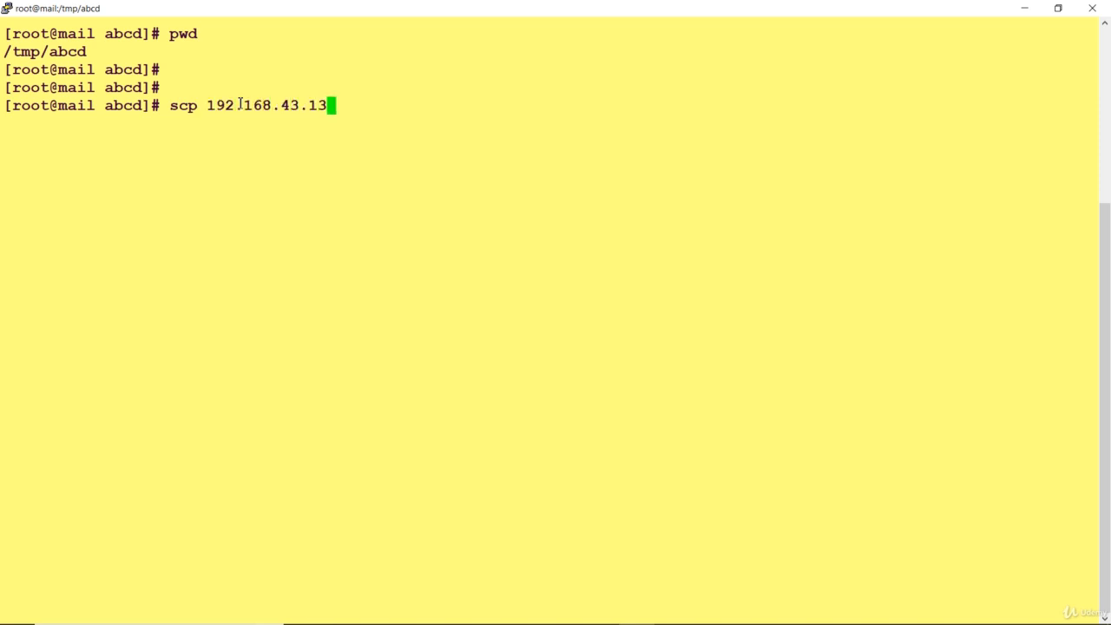
text(:/tmp)
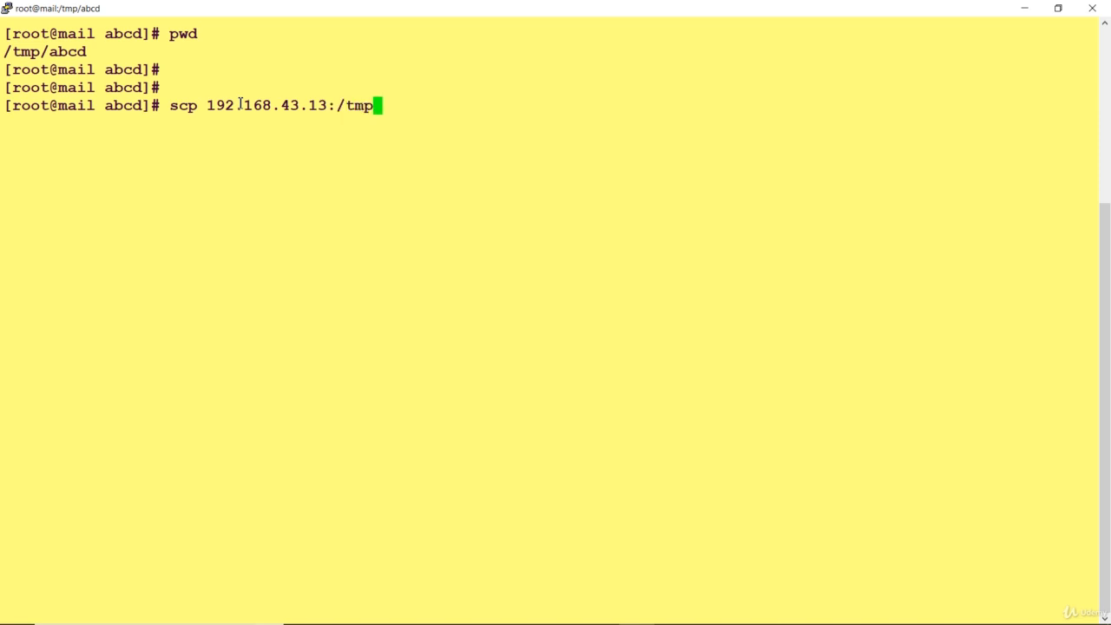
text(/john)
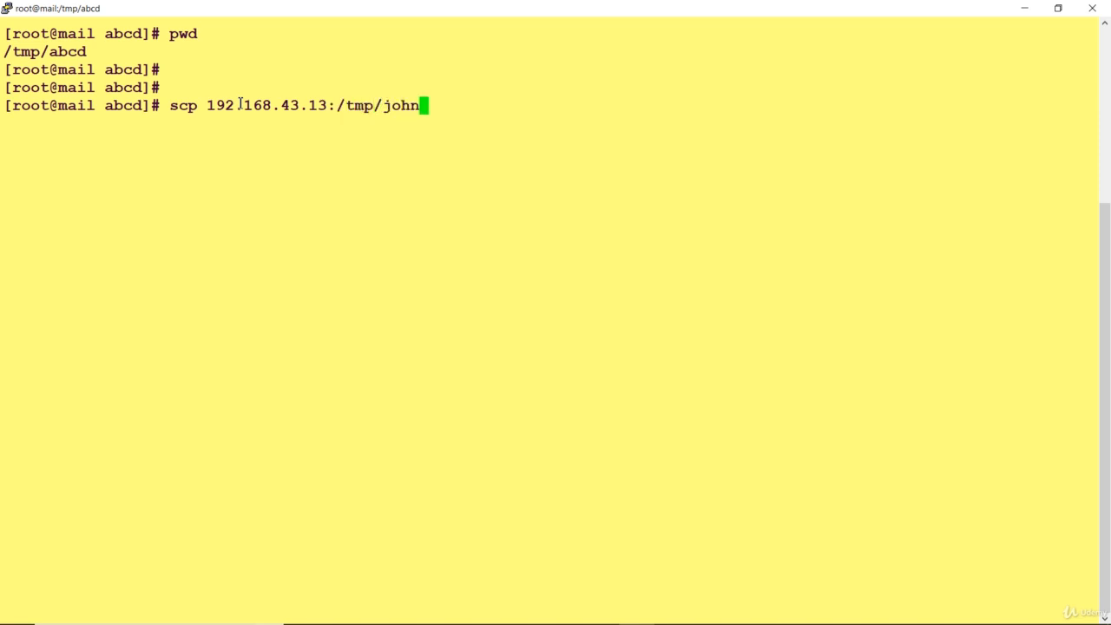
double_click(264, 105)
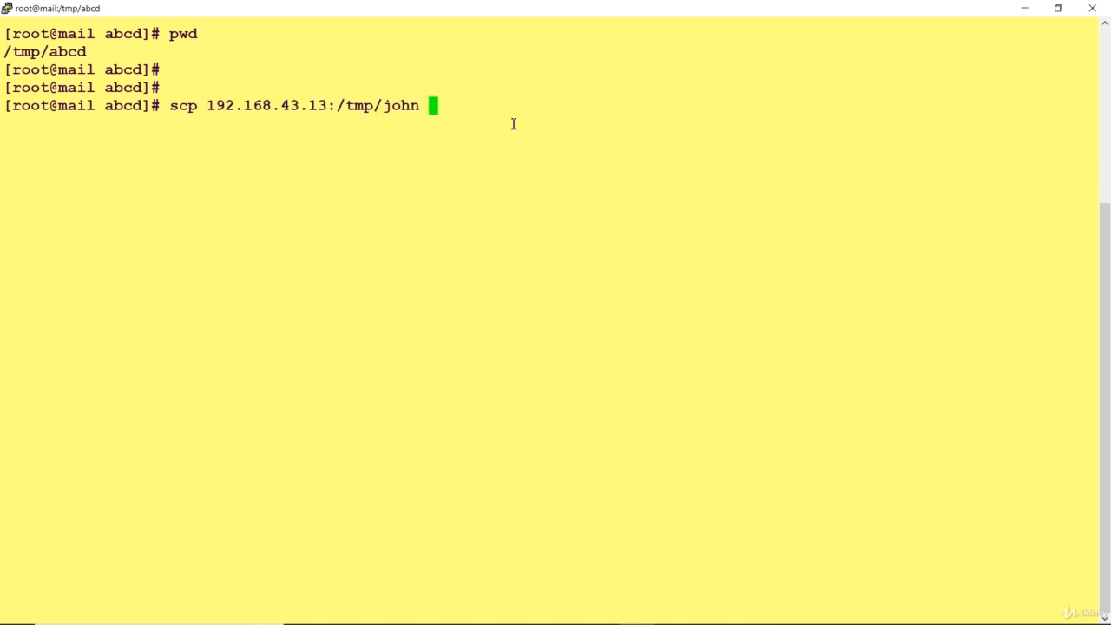
text(.)
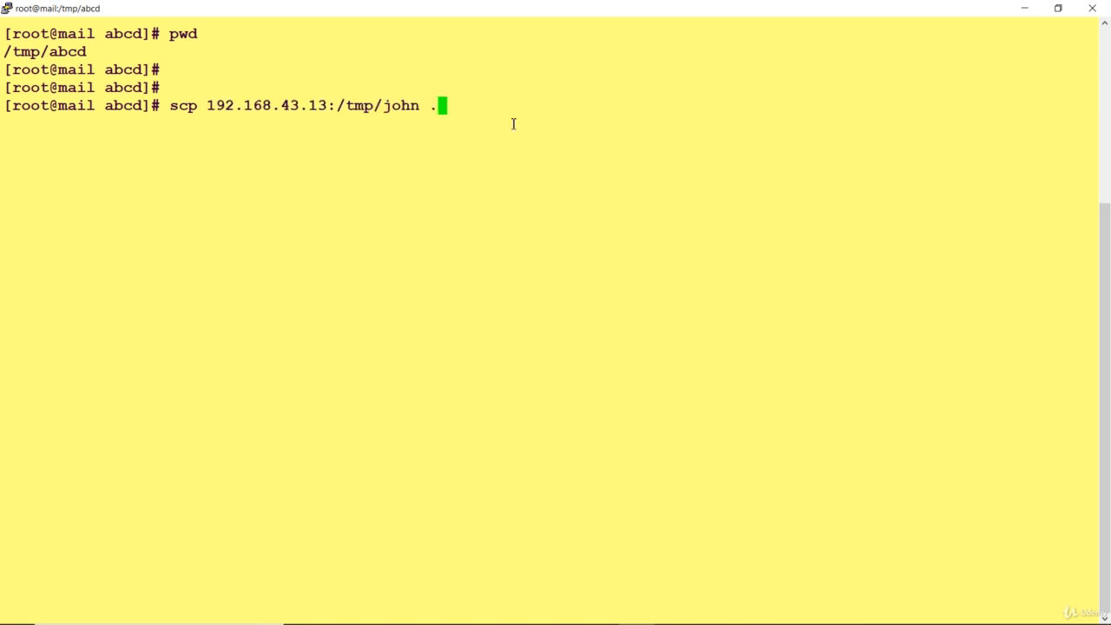
text(/tmp)
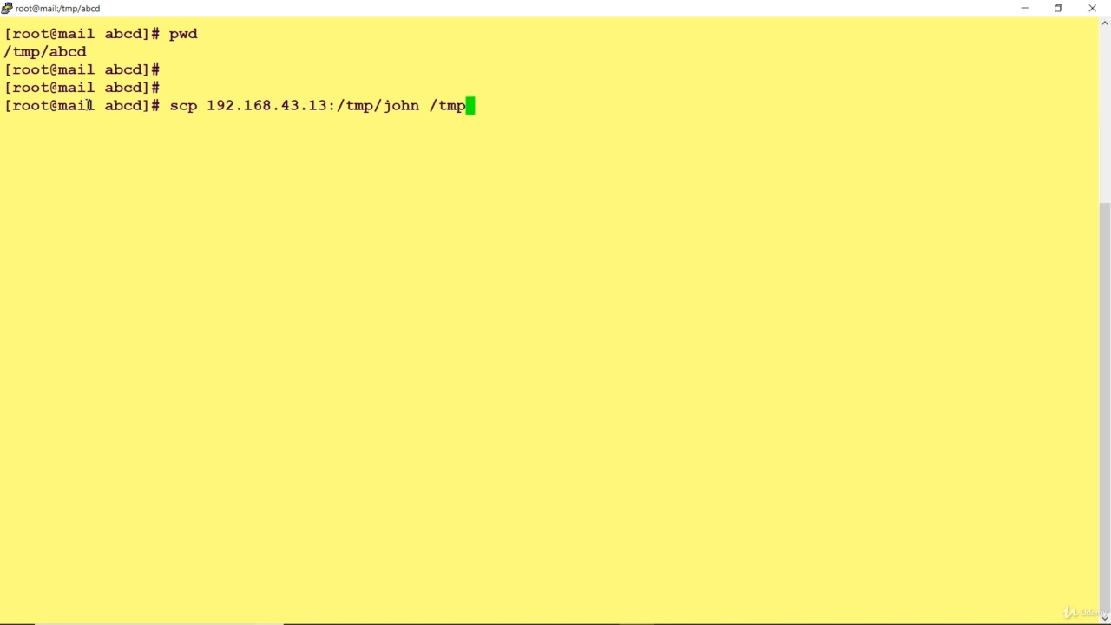
mouse_move(521, 91)
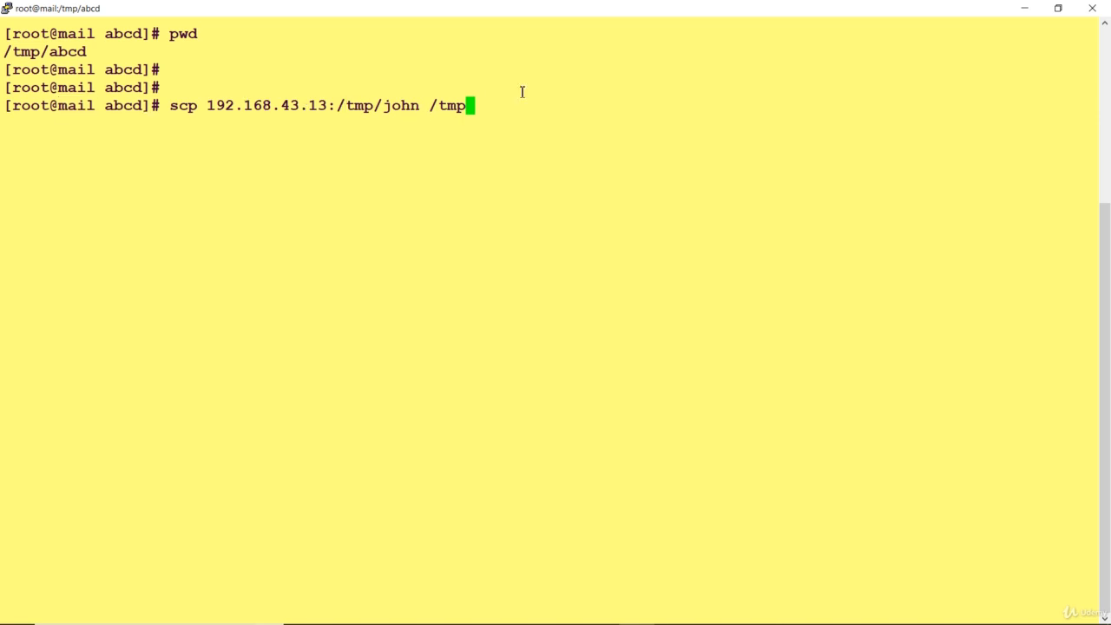
key(BackSpace)
text(.)
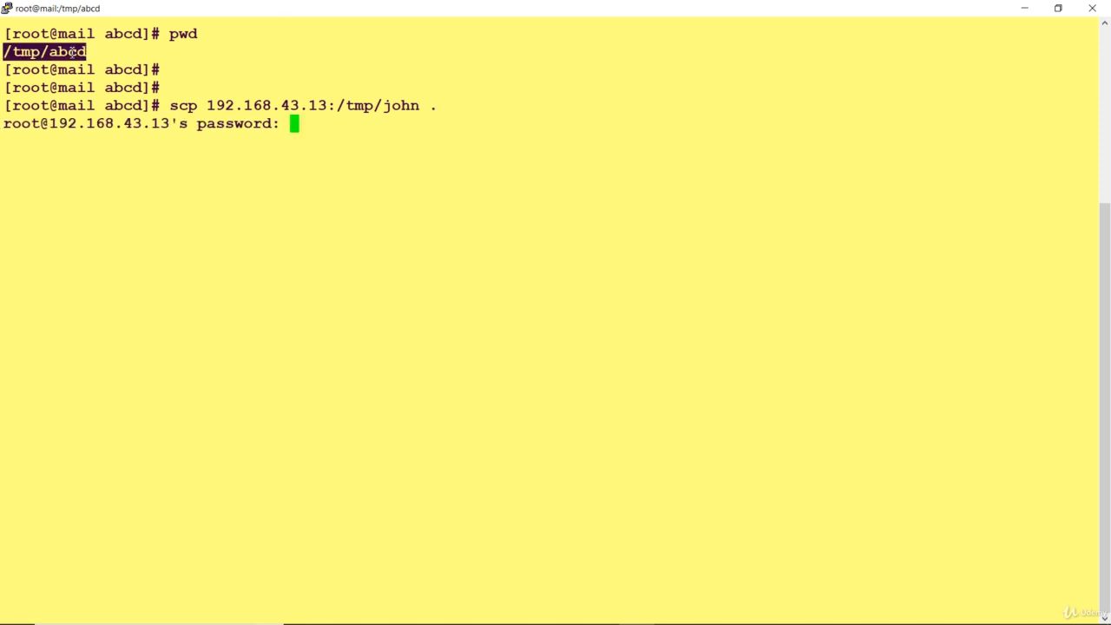
key(Enter)
text(ll)
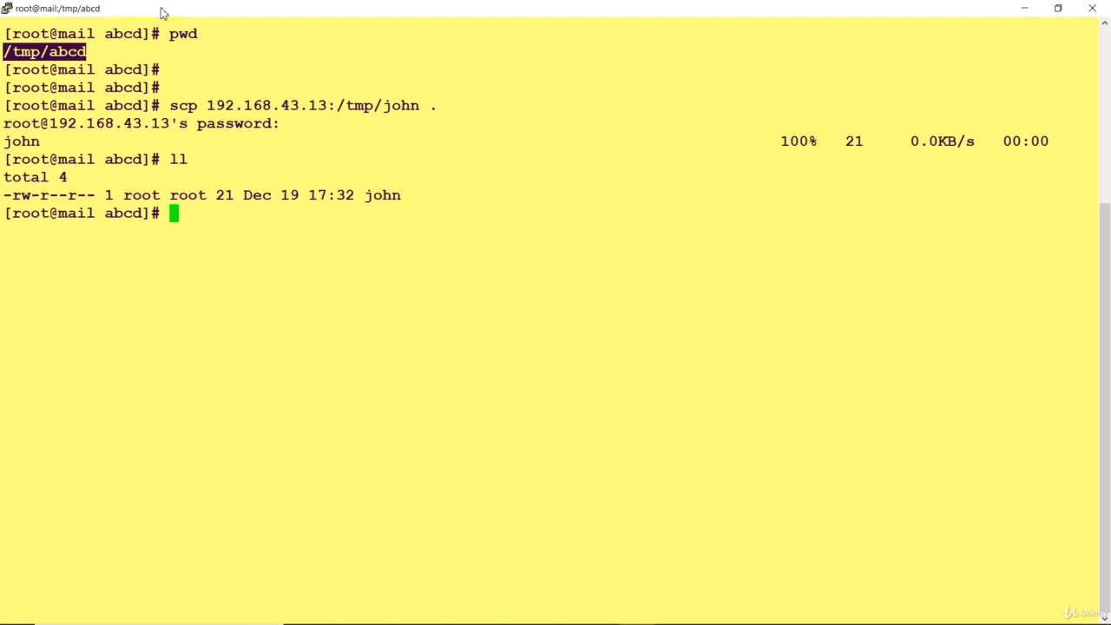
Start a new PuTTY session from the system menu with host 192.168.43.13
click(5, 11)
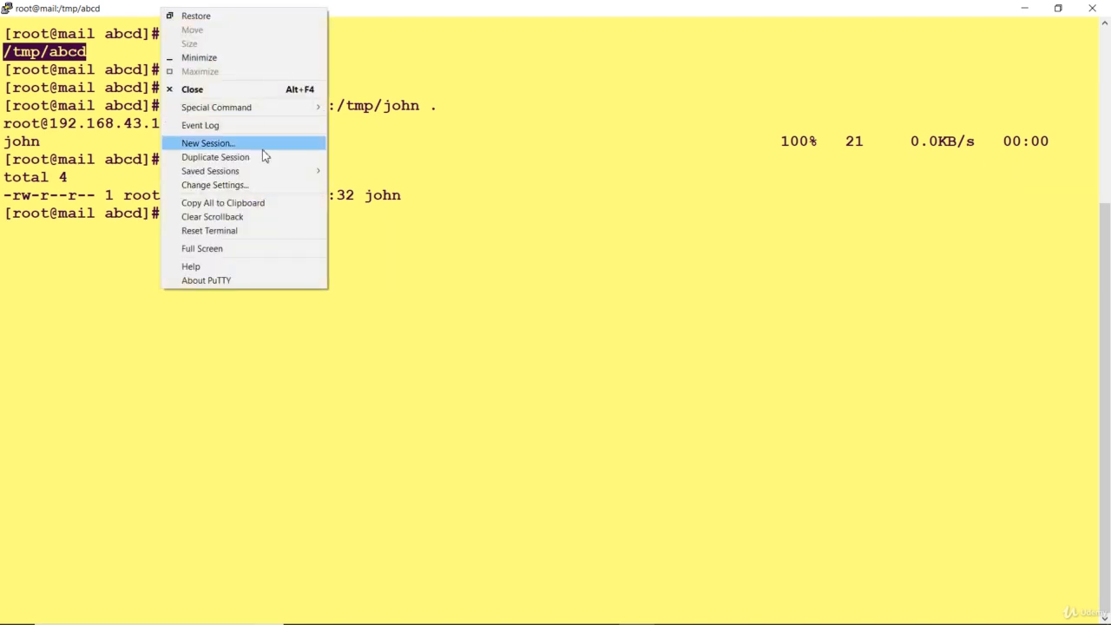
click(207, 142)
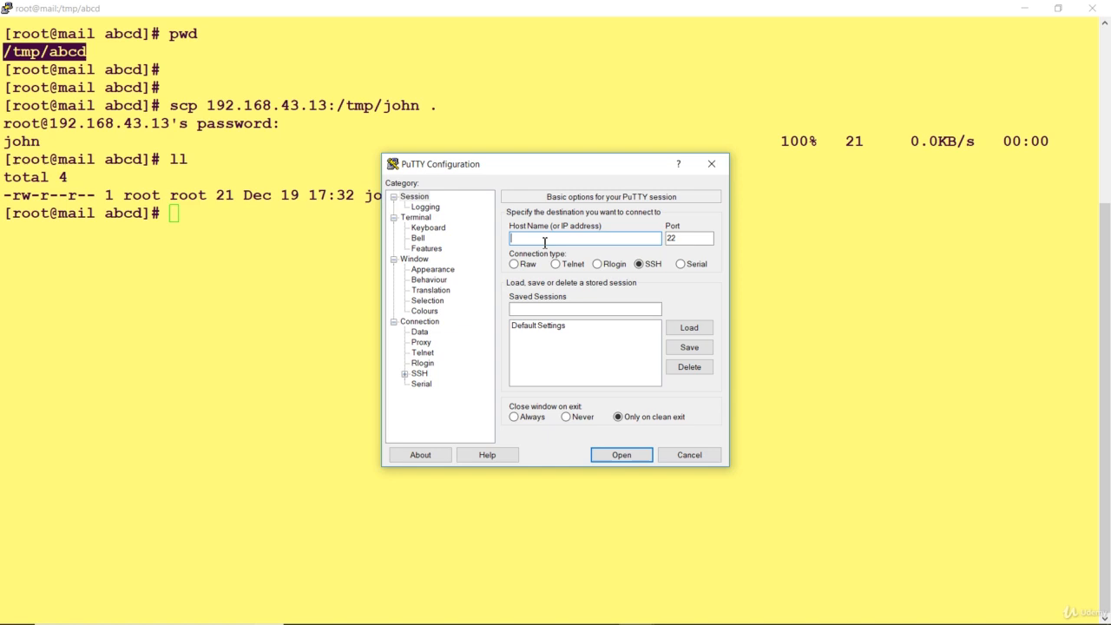
text(192.168.43.13)
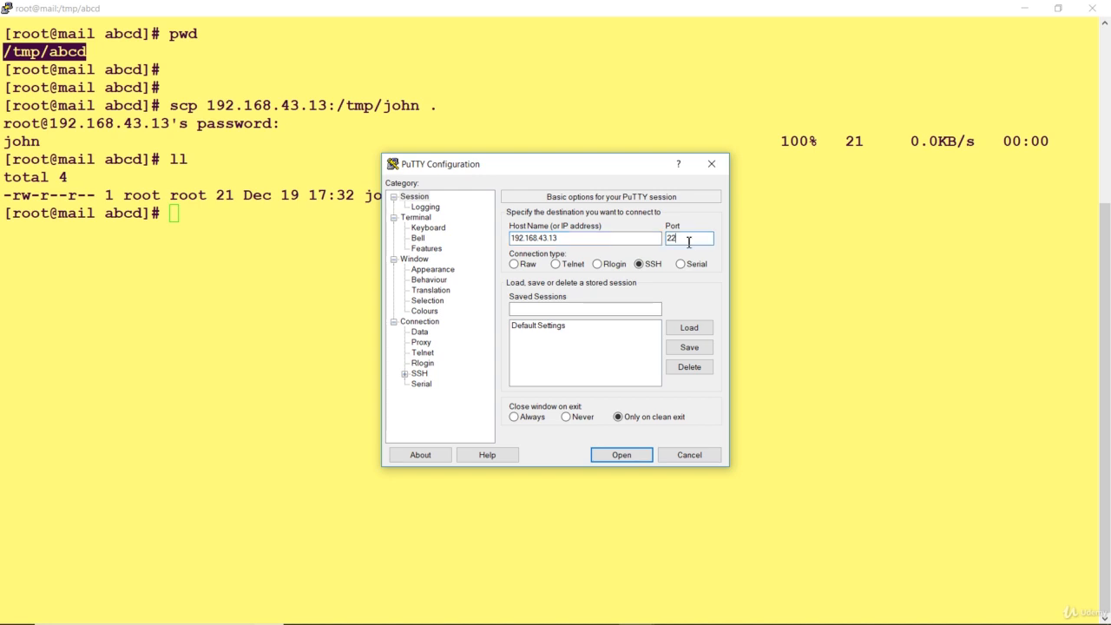
click(621, 454)
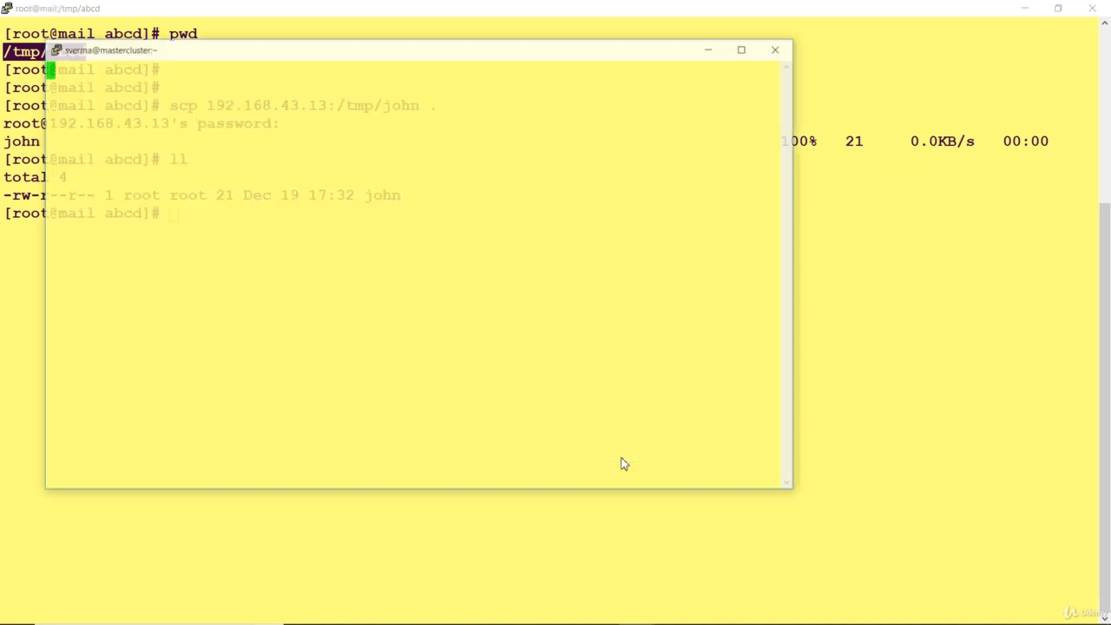